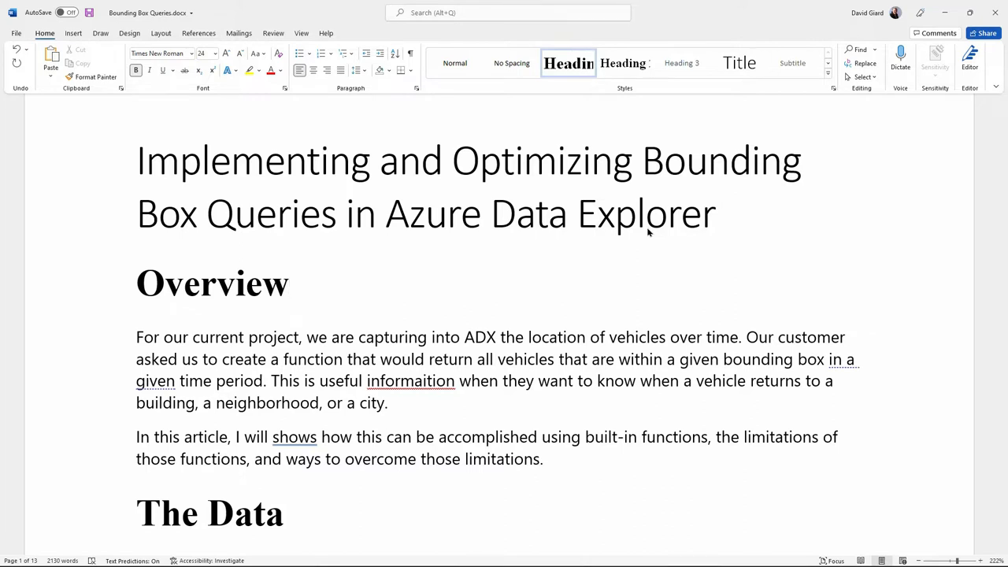
# Place the cursor in the Overview heading and switch to the Review ribbon
pyautogui.click(290, 283)
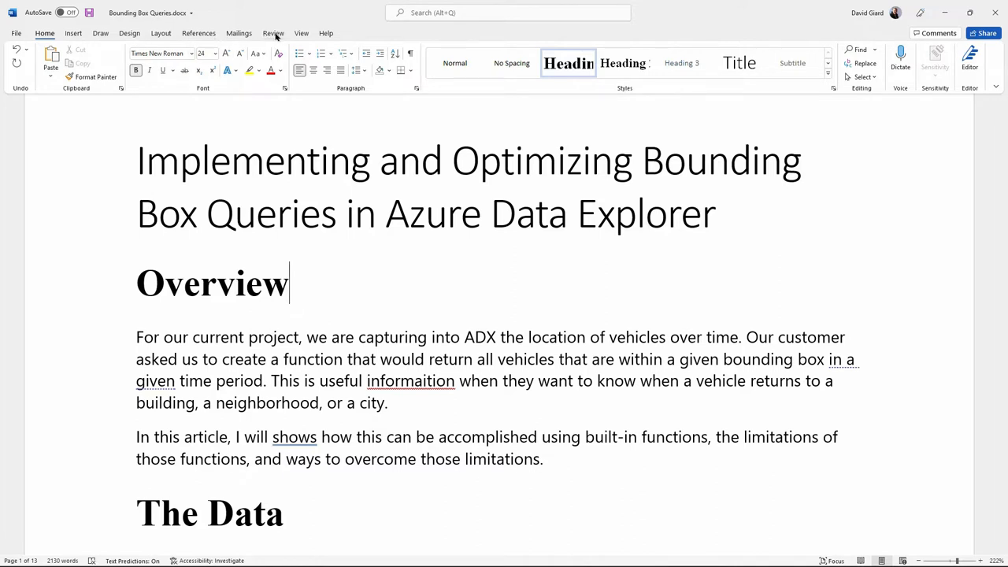
pyautogui.click(273, 33)
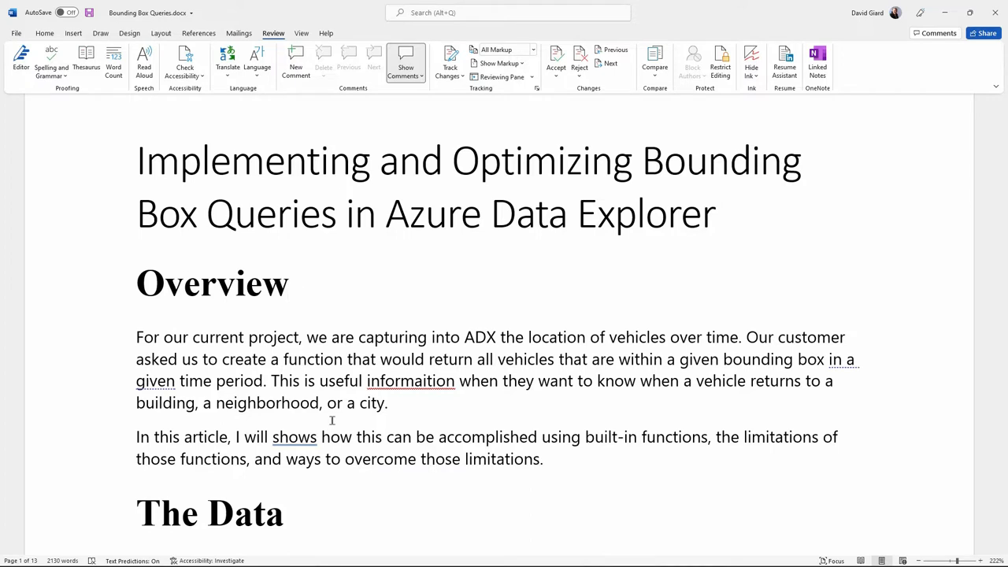
pyautogui.click(289, 283)
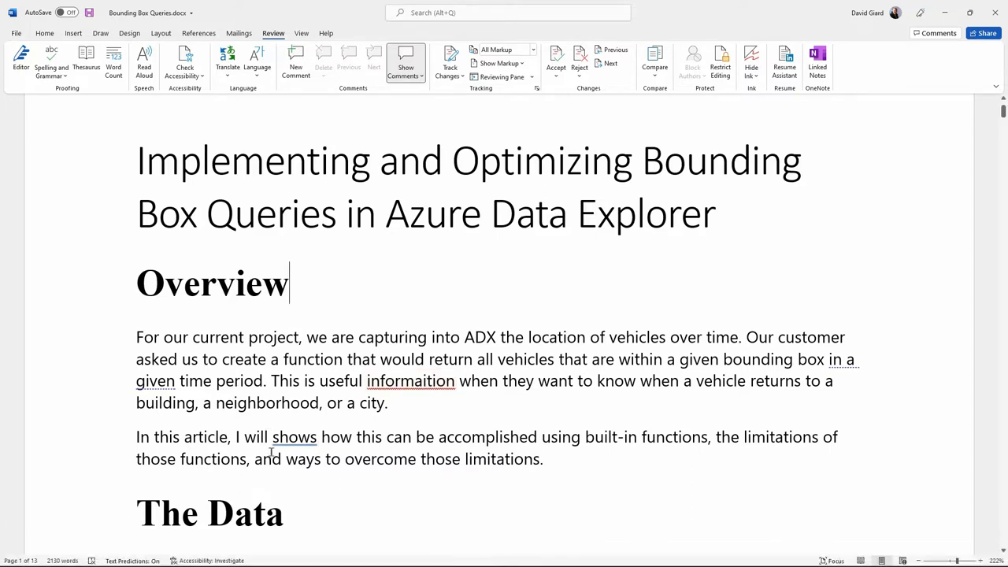
pyautogui.moveTo(294, 452)
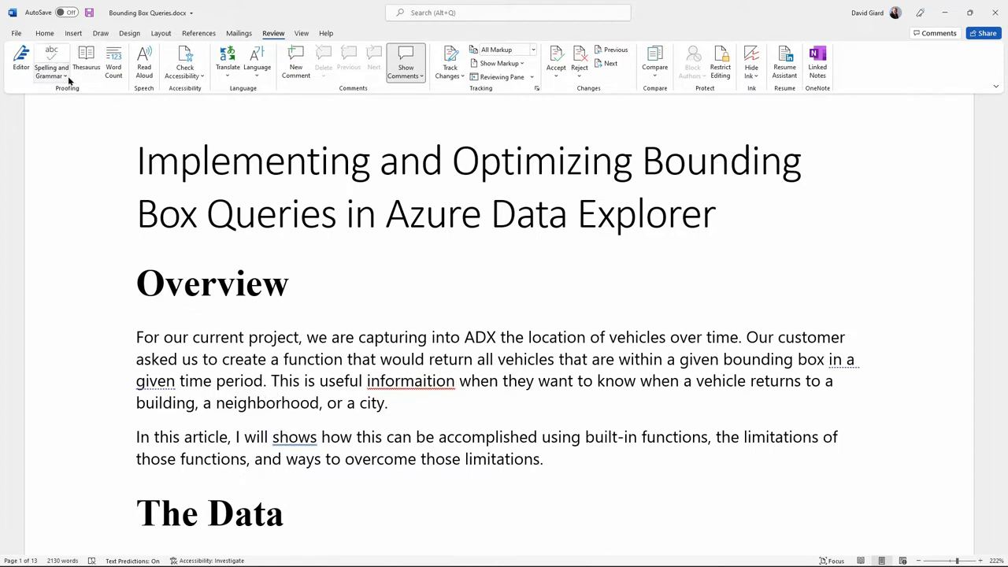
pyautogui.click(50, 66)
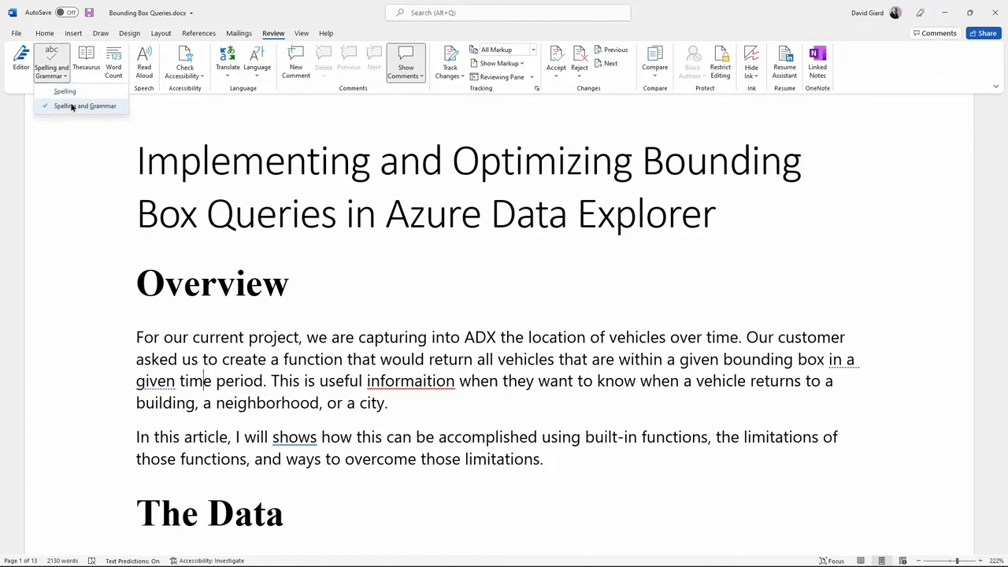
pyautogui.moveTo(65, 91)
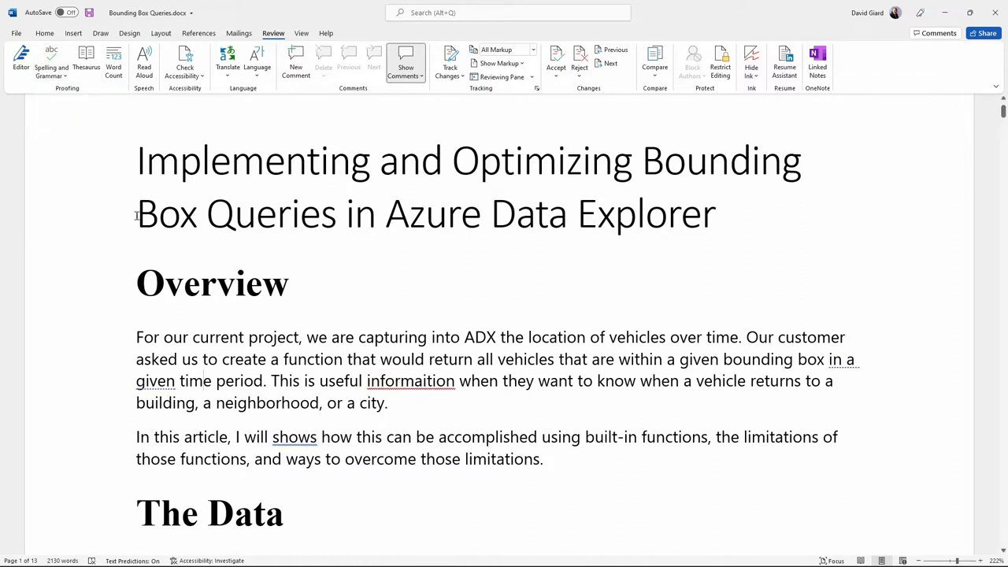
pyautogui.click(50, 63)
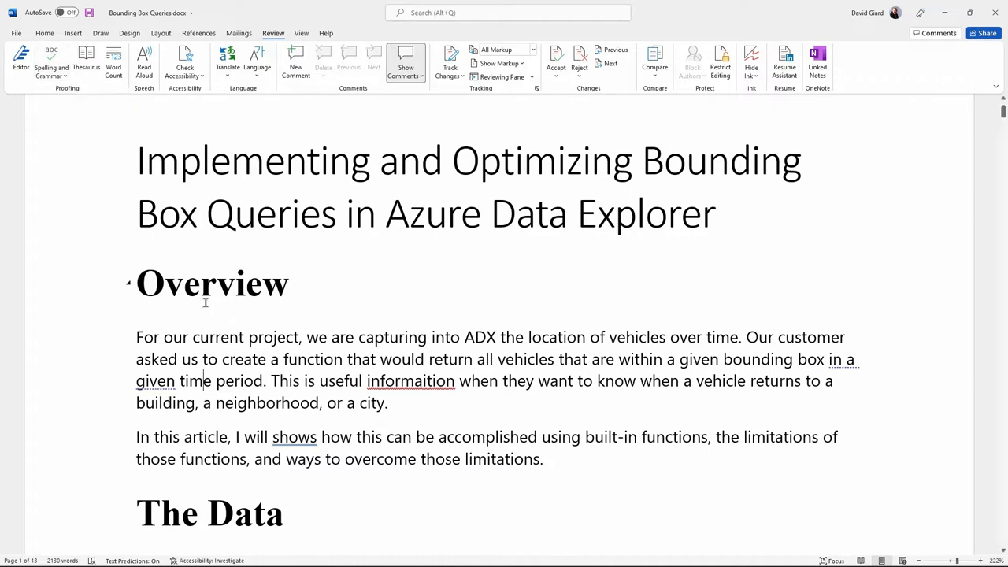
pyautogui.moveTo(51, 59)
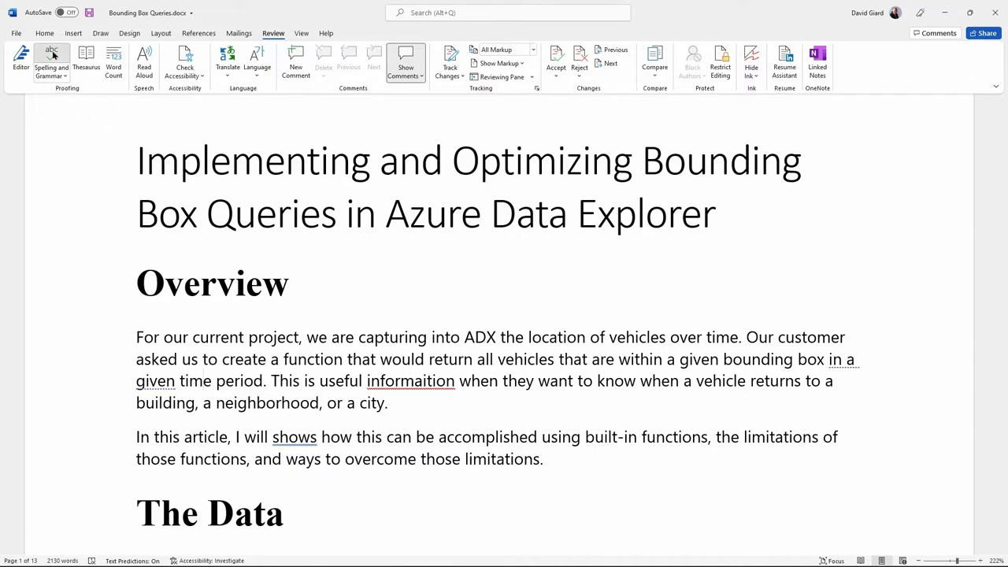
# Run the Editor to fix 'informaition' and 'shows', then scroll to the Data section
pyautogui.click(51, 63)
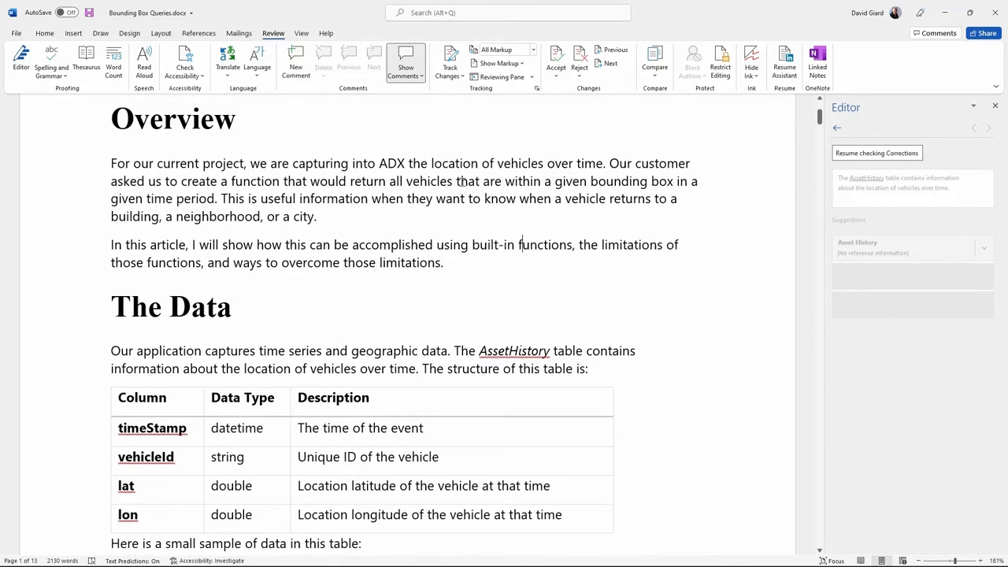
pyautogui.doubleClick(334, 199)
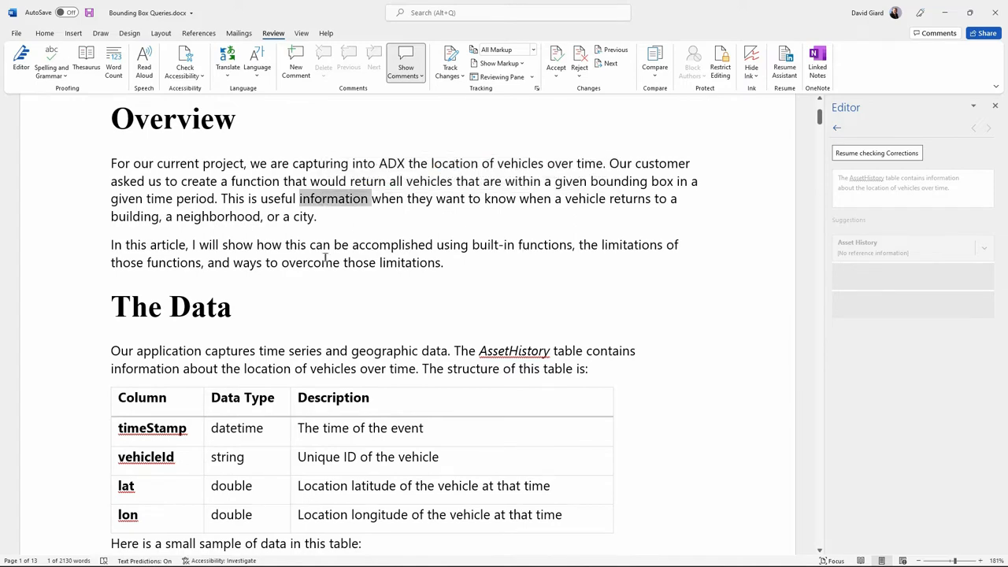
pyautogui.scroll(-3)
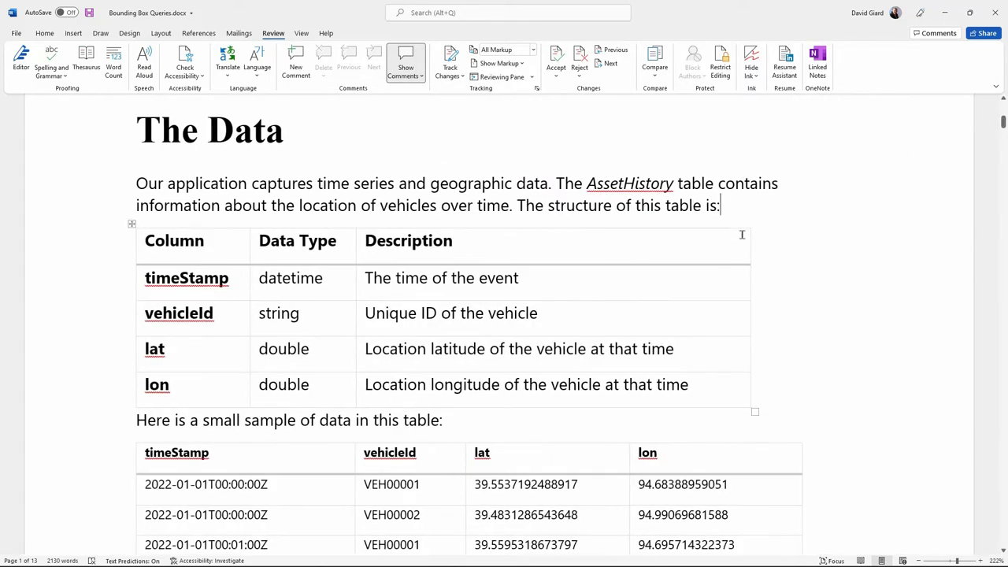
pyautogui.scroll(-3)
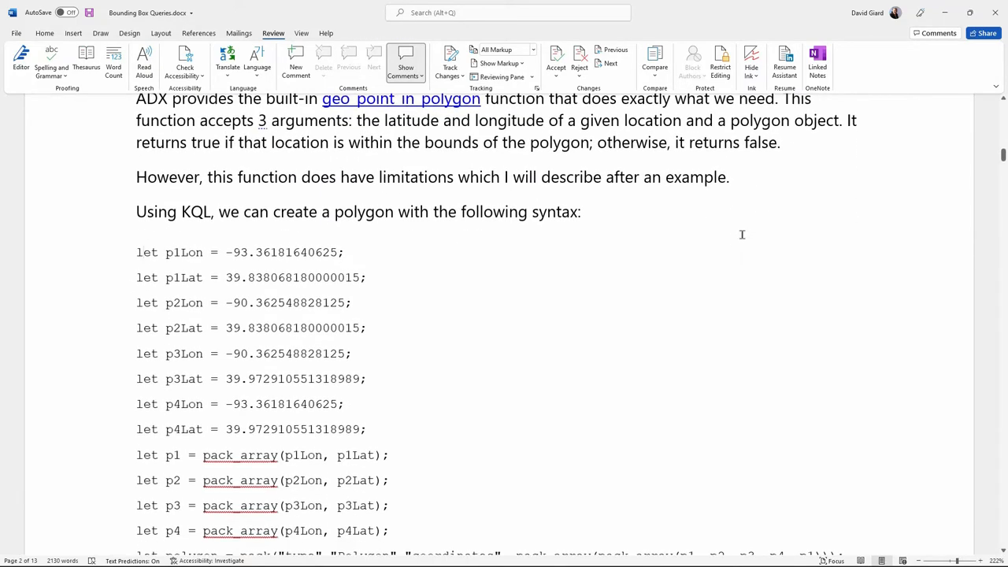
pyautogui.click(192, 278)
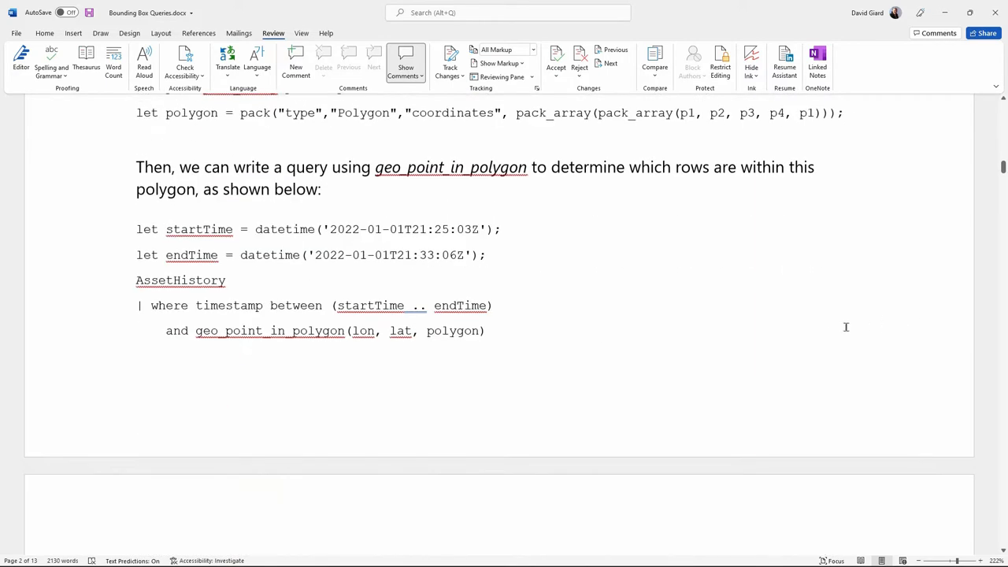
pyautogui.doubleClick(460, 305)
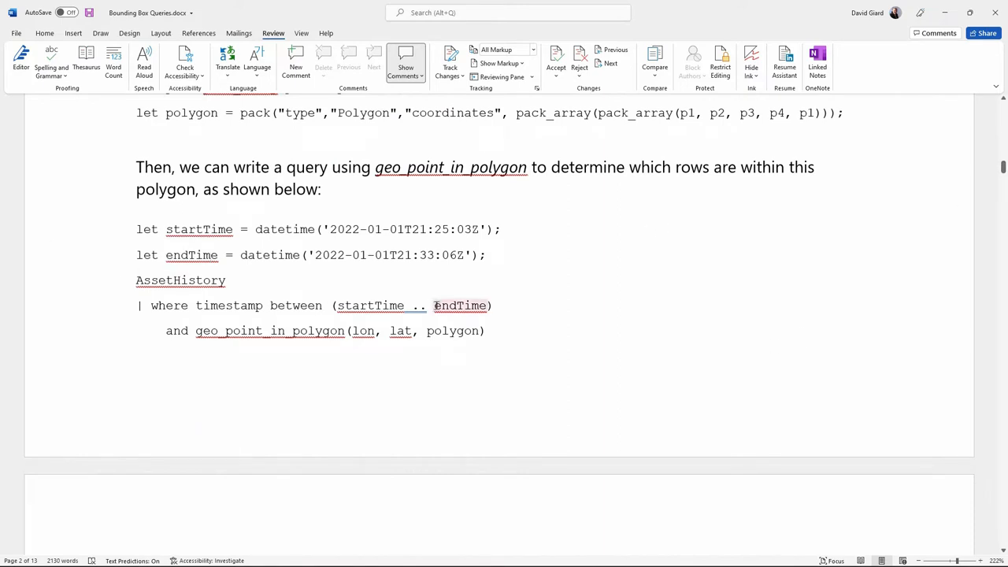
pyautogui.doubleClick(180, 280)
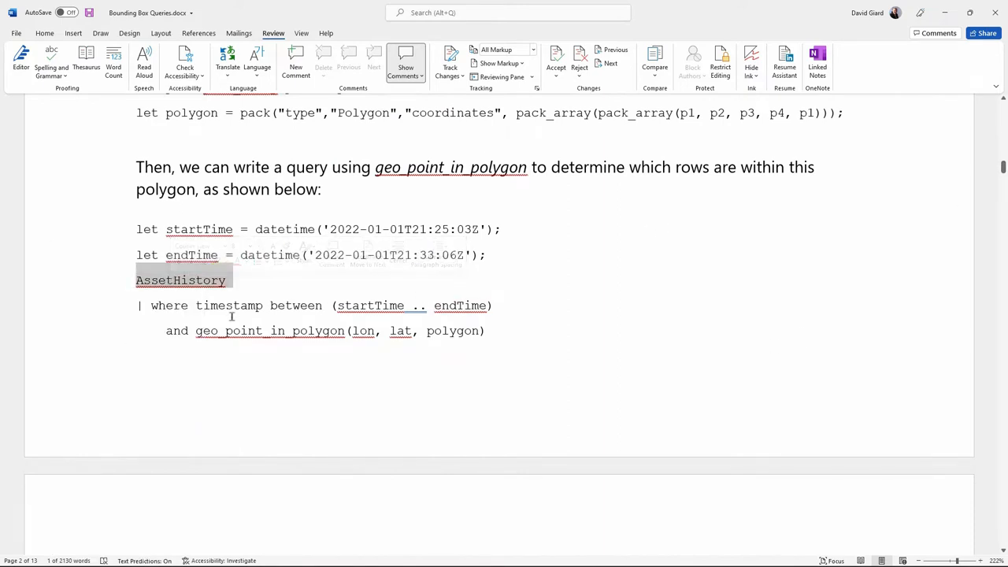
pyautogui.rightClick(269, 330)
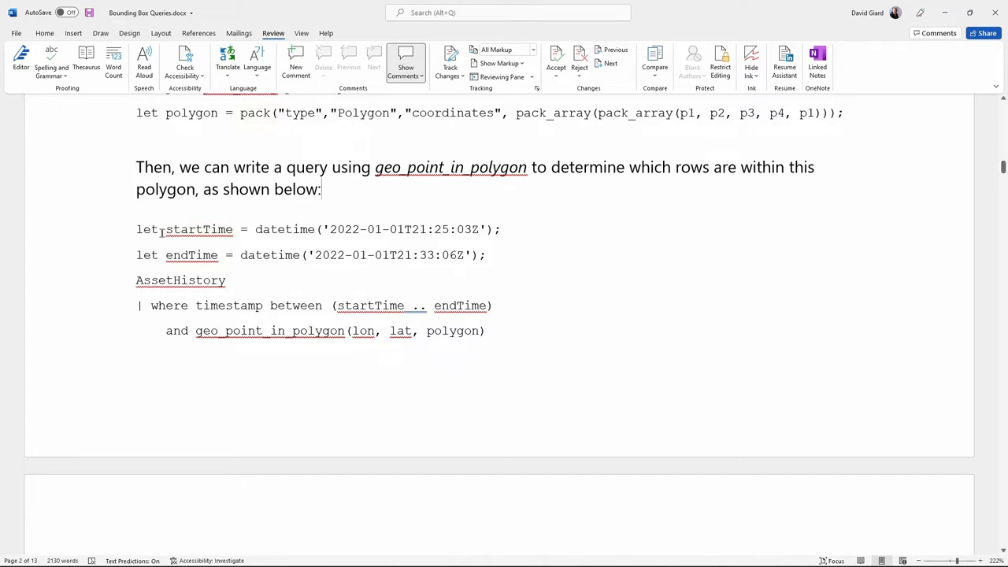
pyautogui.moveTo(917, 170)
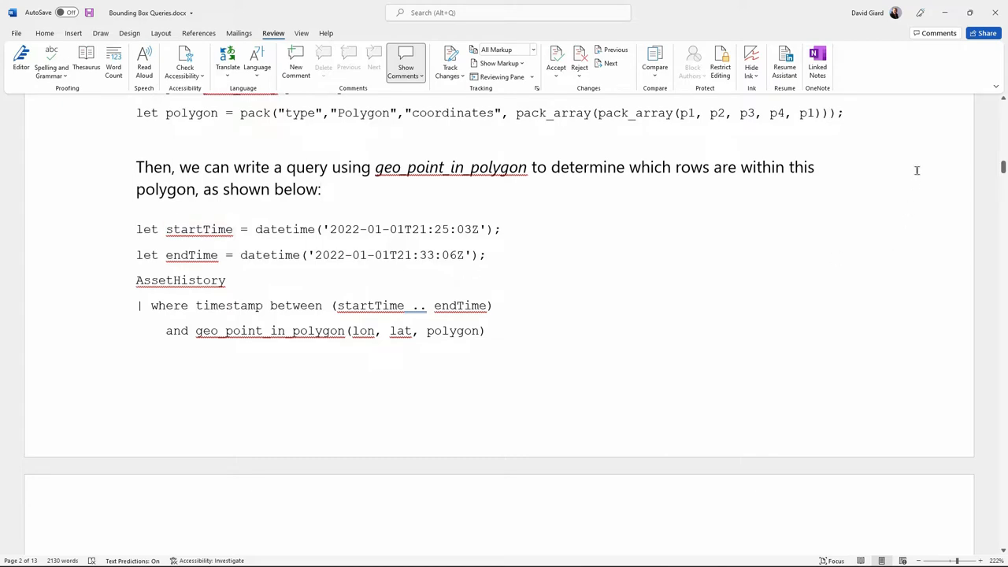
pyautogui.scroll(-3)
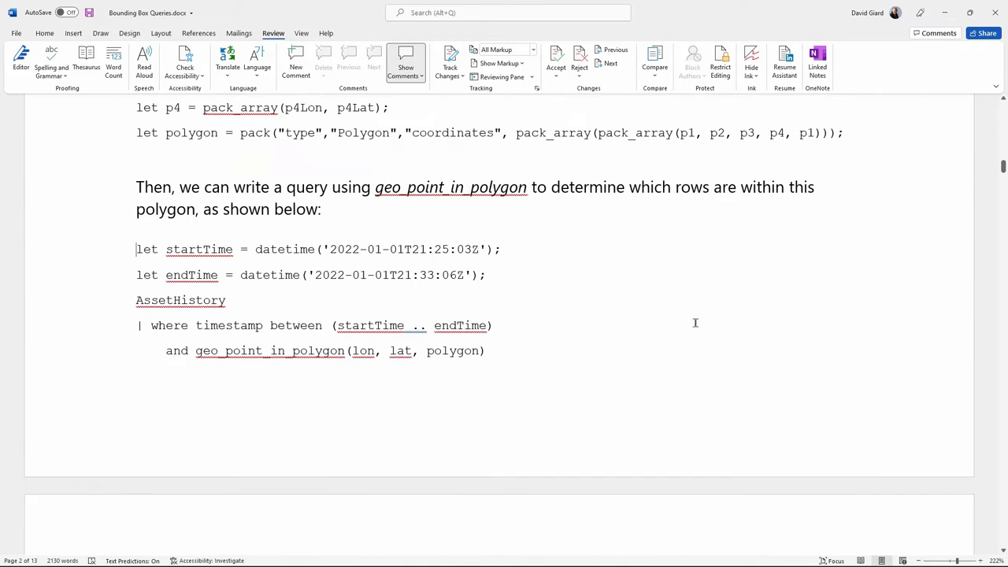
pyautogui.moveTo(135, 249); pyautogui.dragTo(485, 351)
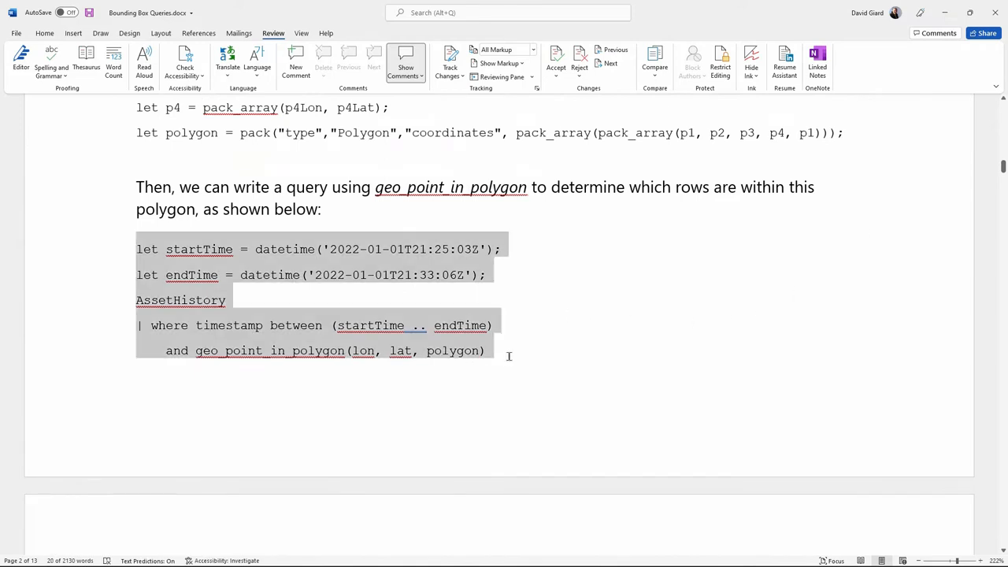
pyautogui.moveTo(530, 225)
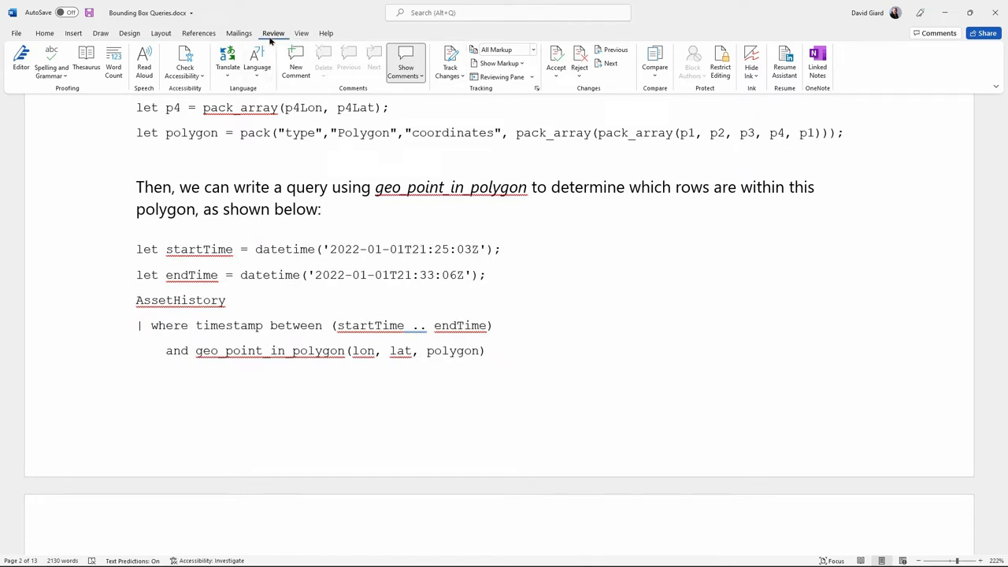
# Browse the proofing language list and cancel without changing any language
pyautogui.click(258, 63)
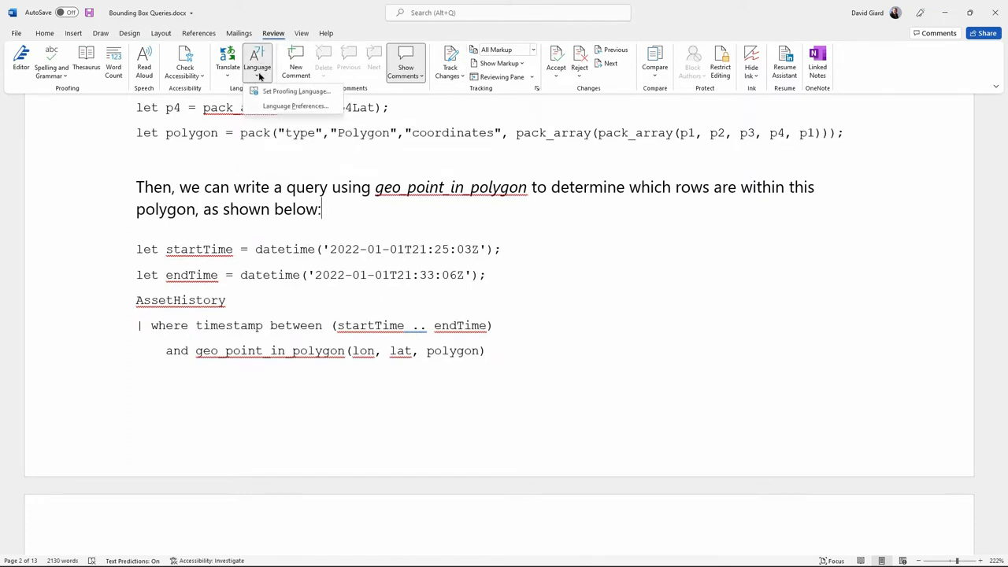
pyautogui.moveTo(296, 91)
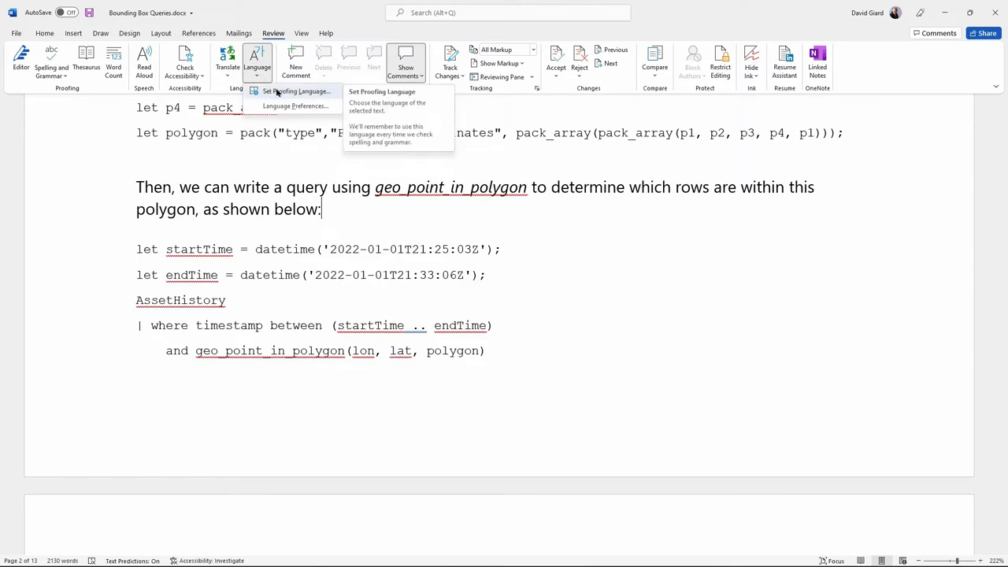
pyautogui.click(297, 91)
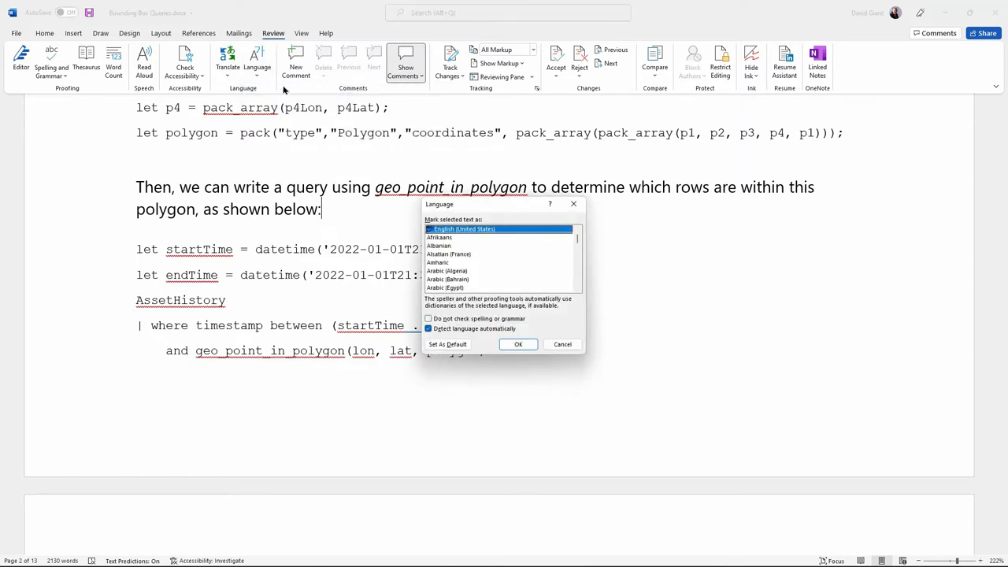
pyautogui.moveTo(538, 285)
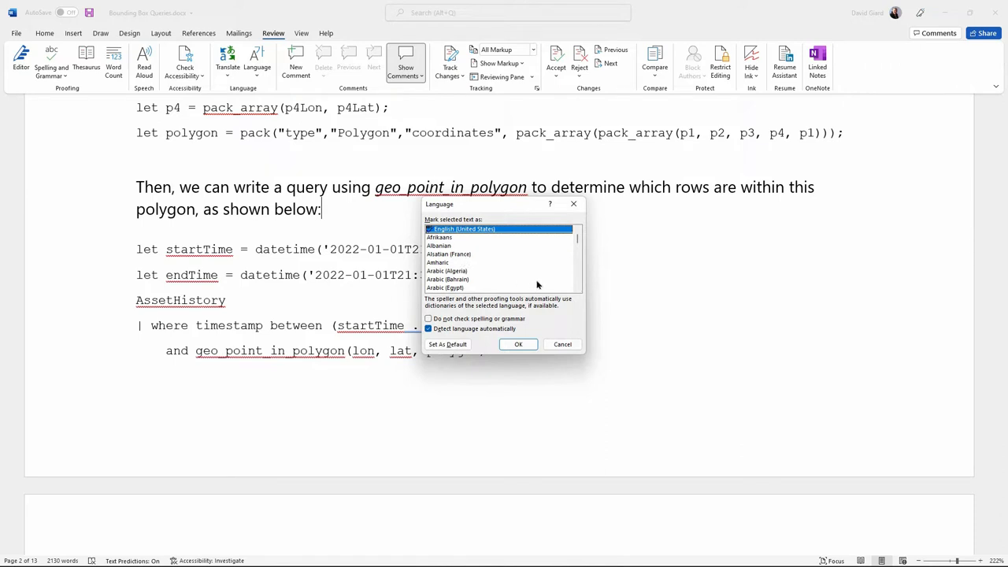
pyautogui.moveTo(489, 237)
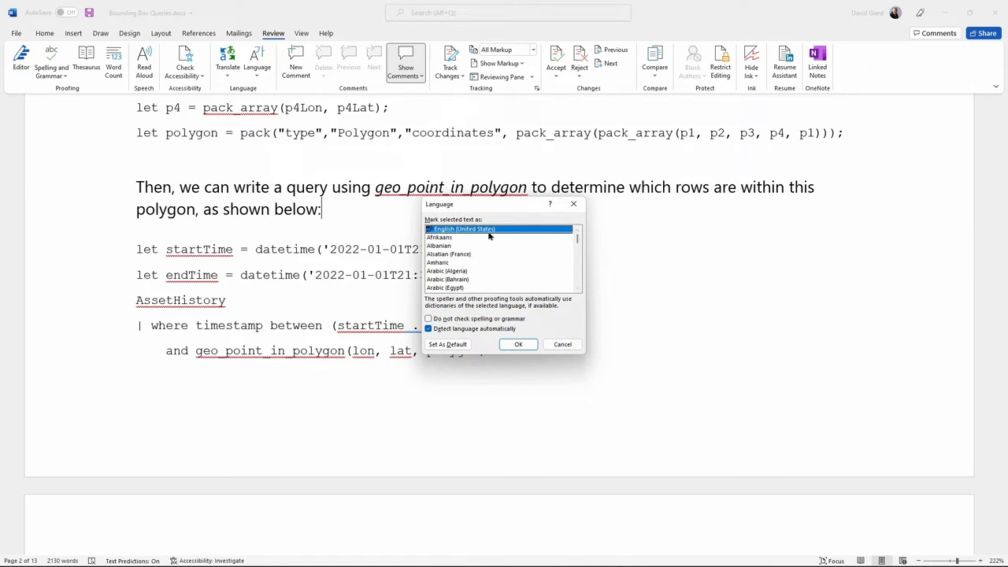
pyautogui.moveTo(451, 234)
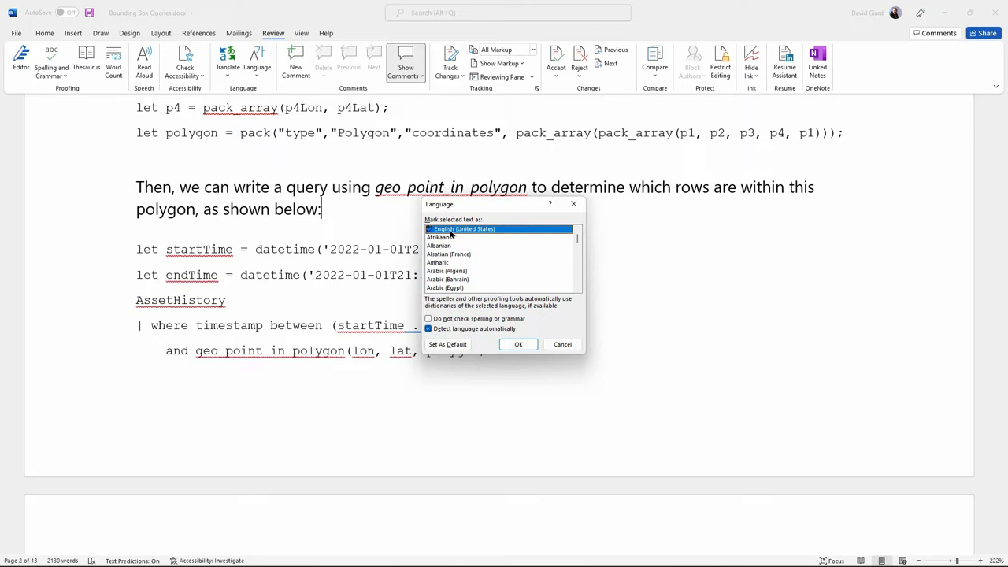
pyautogui.moveTo(483, 259)
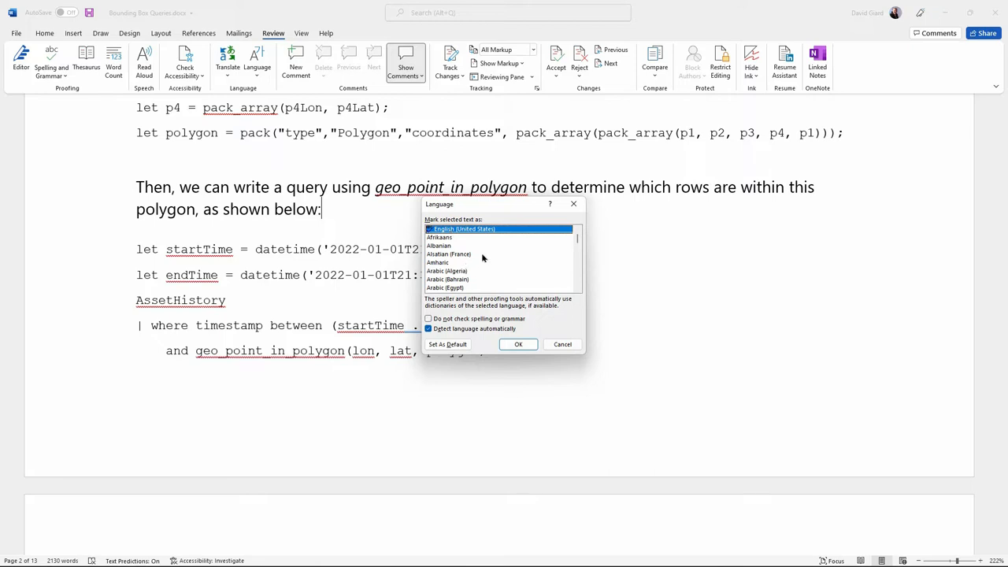
pyautogui.moveTo(513, 280)
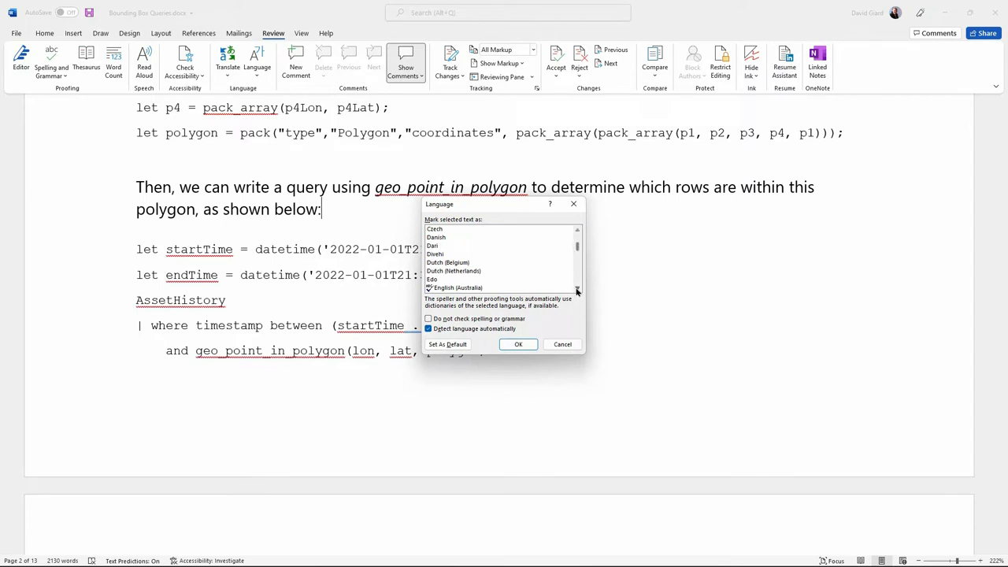
pyautogui.scroll(-3)
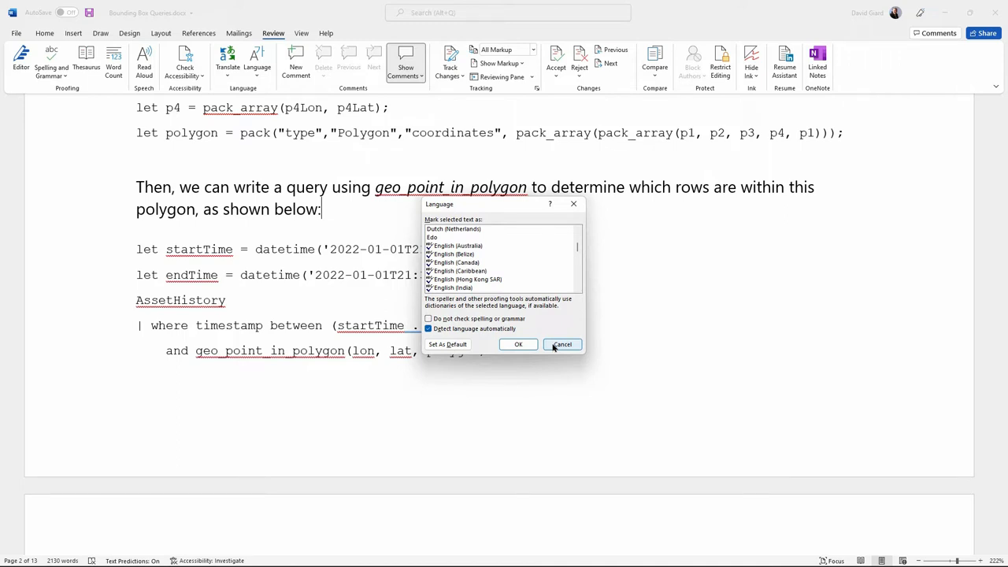
pyautogui.click(578, 231)
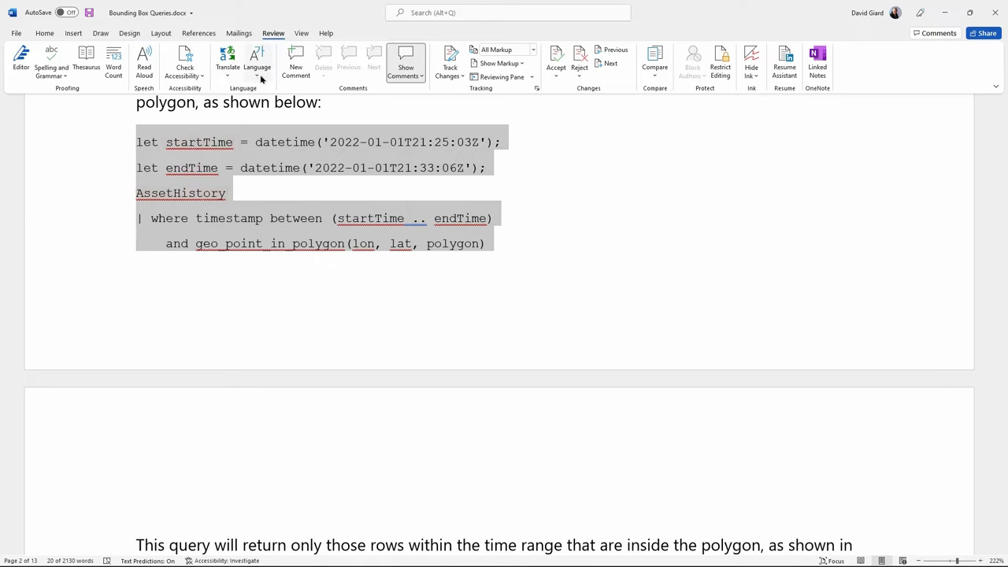
# Mark the KQL query block 'Do not check spelling or grammar'
pyautogui.click(257, 63)
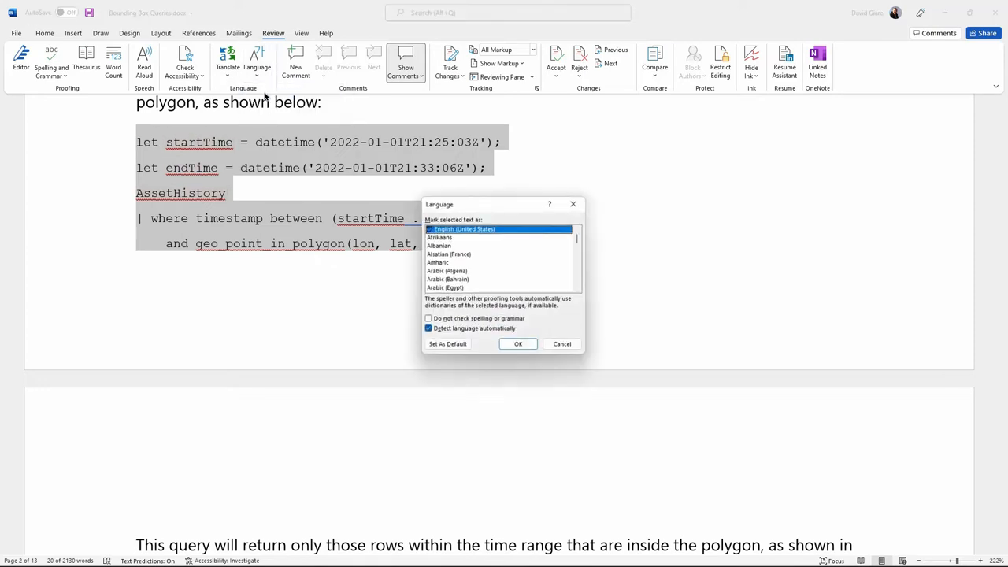
pyautogui.click(428, 318)
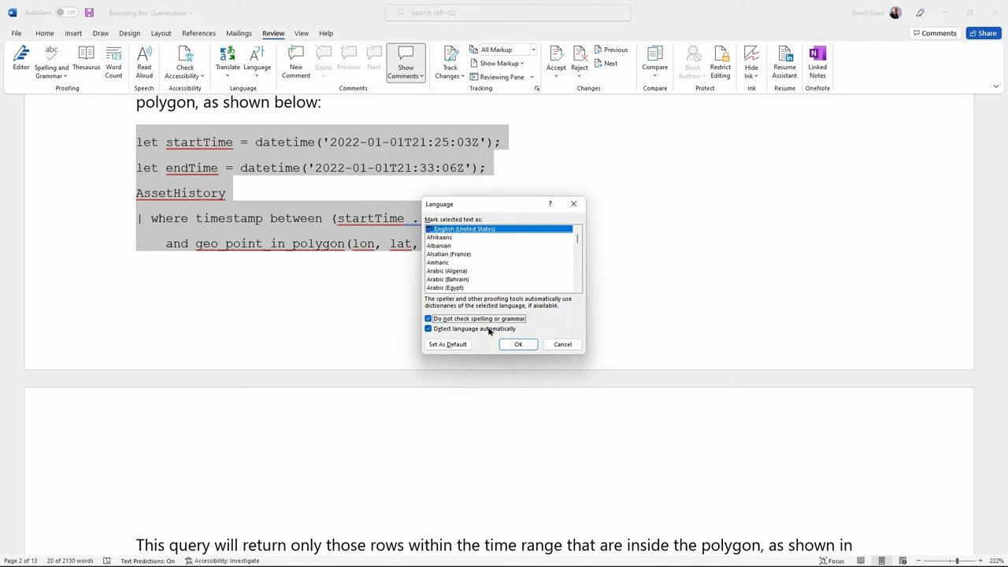
pyautogui.click(518, 345)
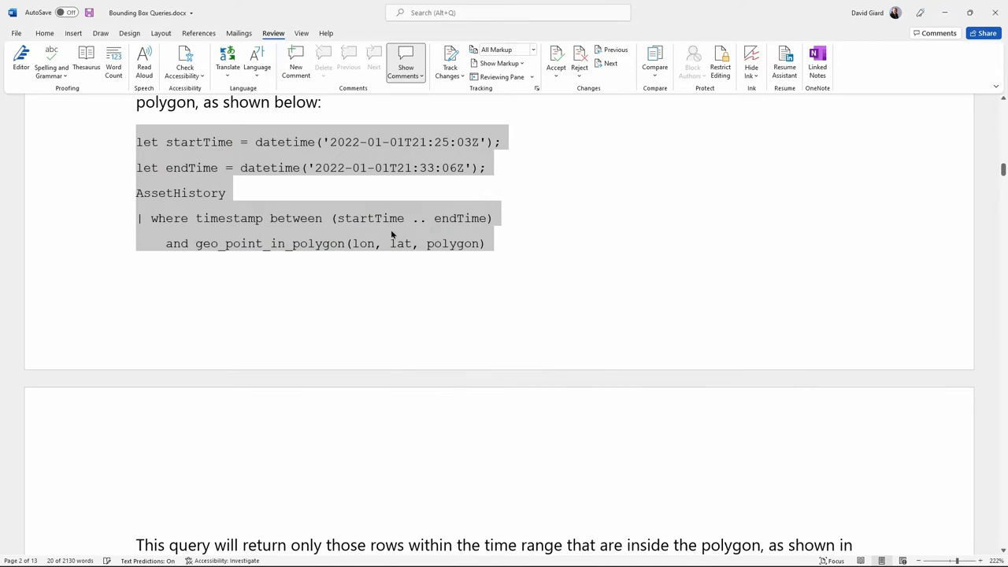
pyautogui.scroll(3)
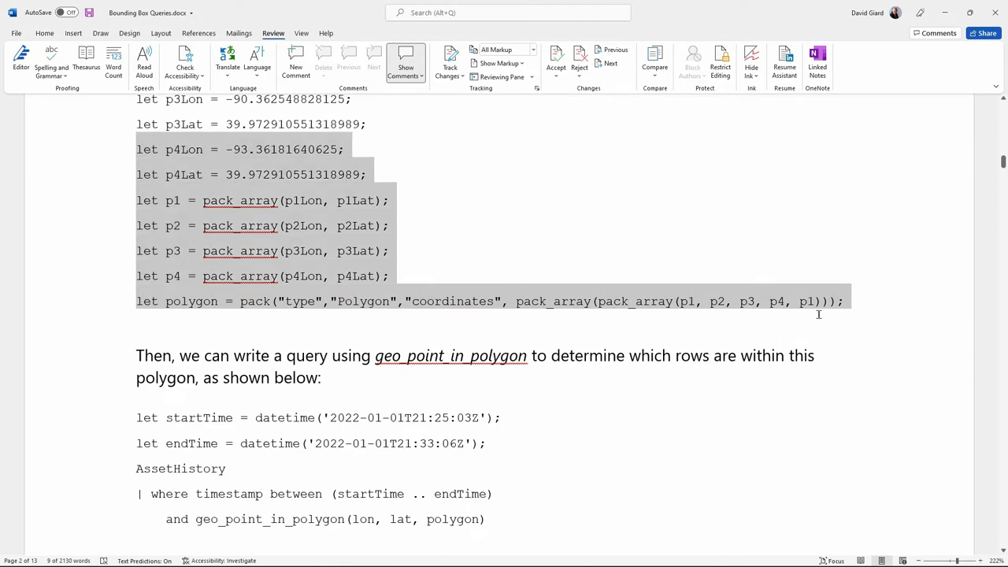
# Mark the polygon definition code 'Do not check spelling or grammar'
pyautogui.scroll(3)
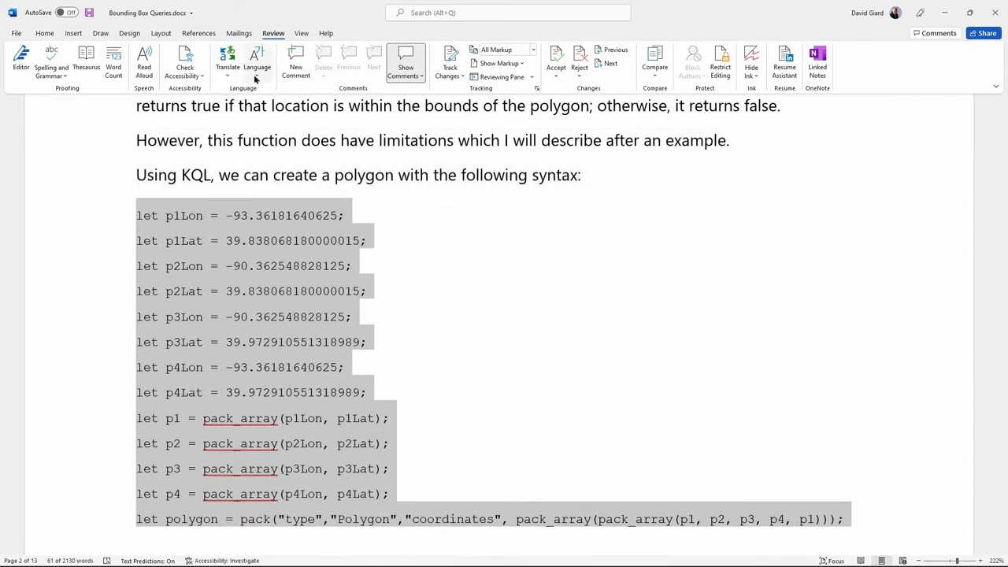
pyautogui.click(257, 63)
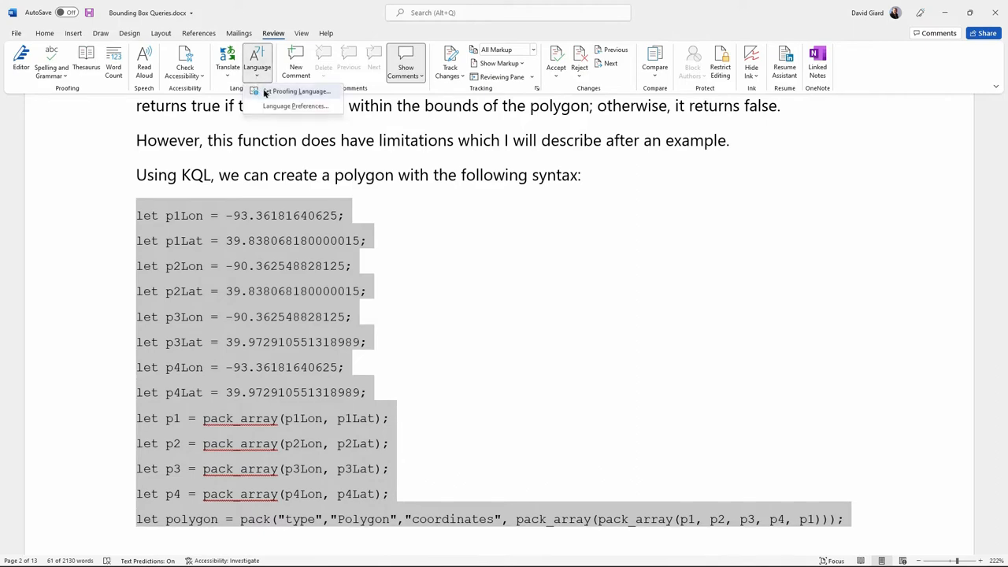
pyautogui.click(295, 90)
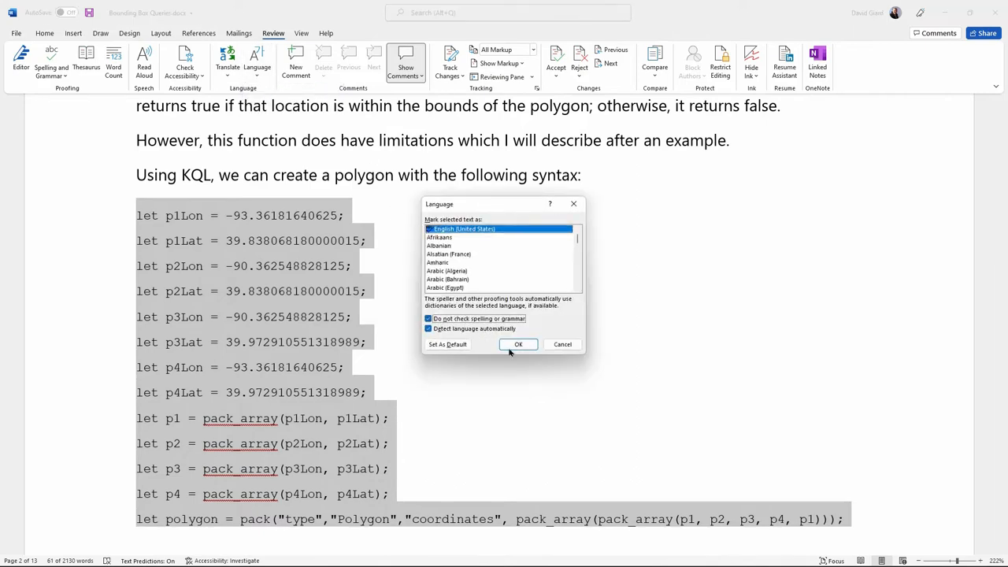
pyautogui.click(518, 344)
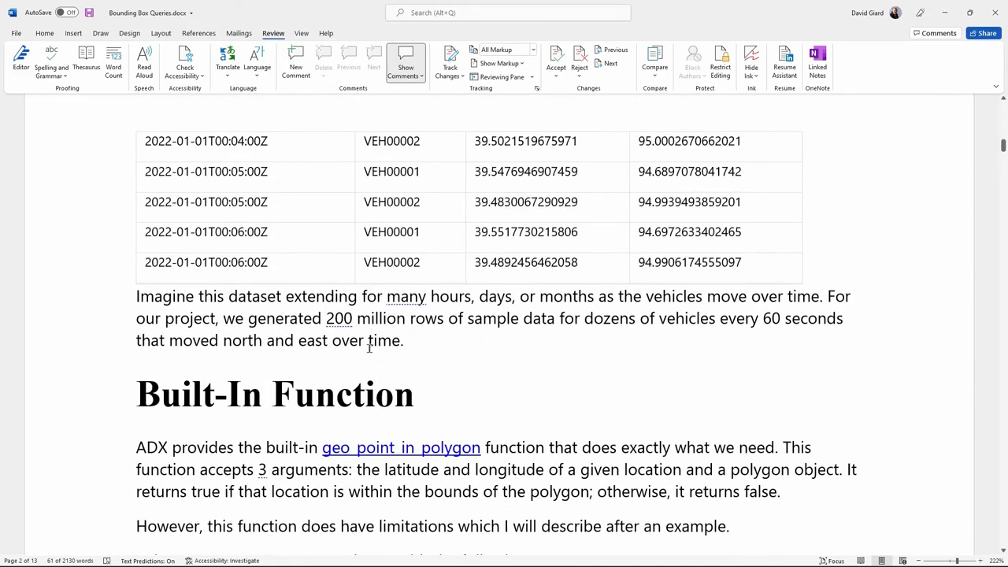
# Mark the sample vehicle data table 'Do not check spelling or grammar'
pyautogui.scroll(3)
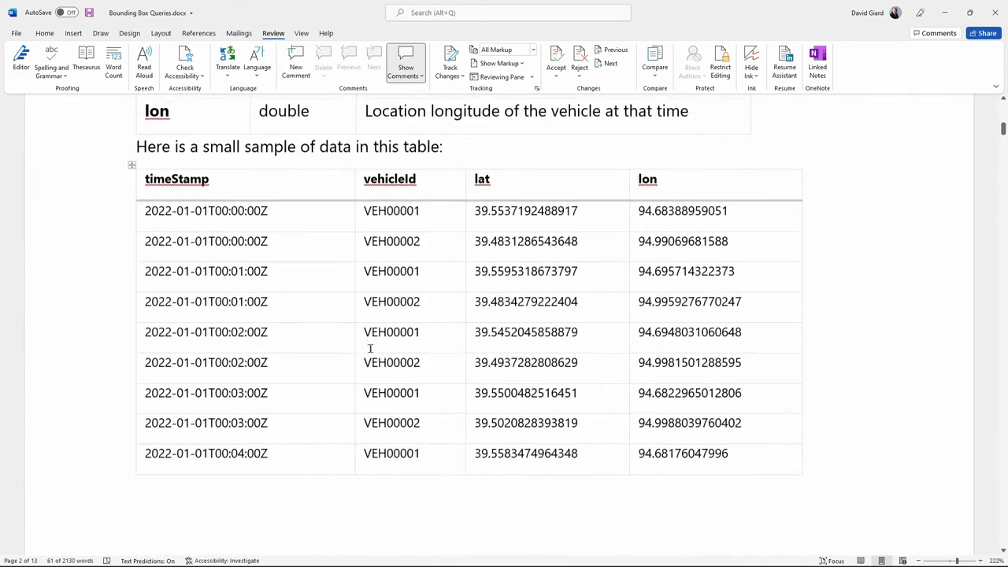
pyautogui.scroll(3)
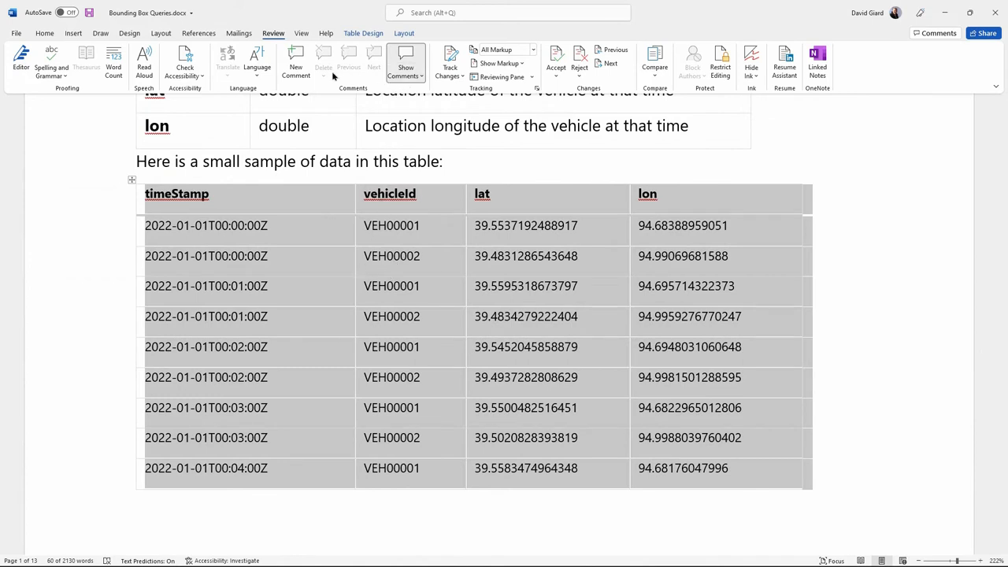
pyautogui.moveTo(257, 63)
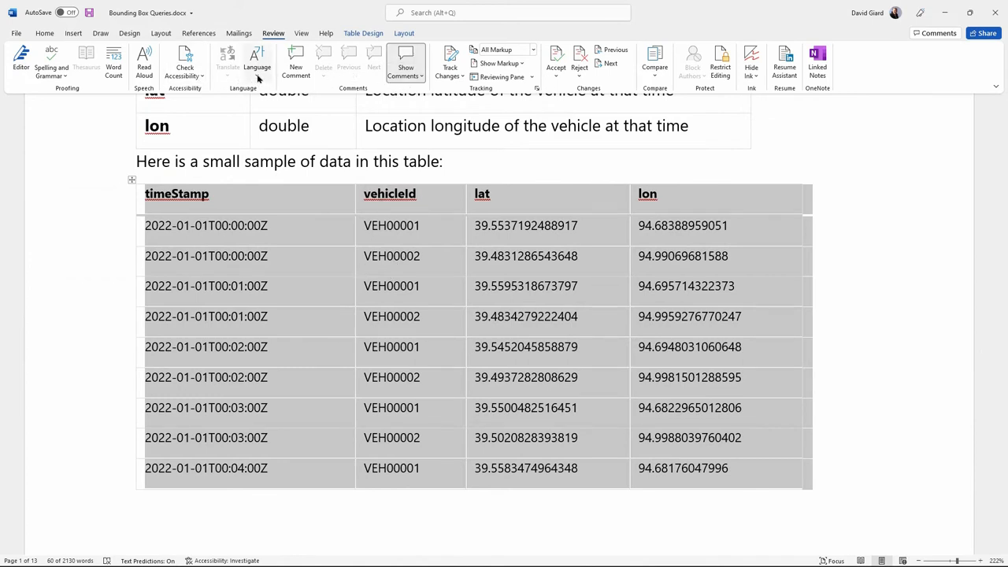
pyautogui.click(257, 59)
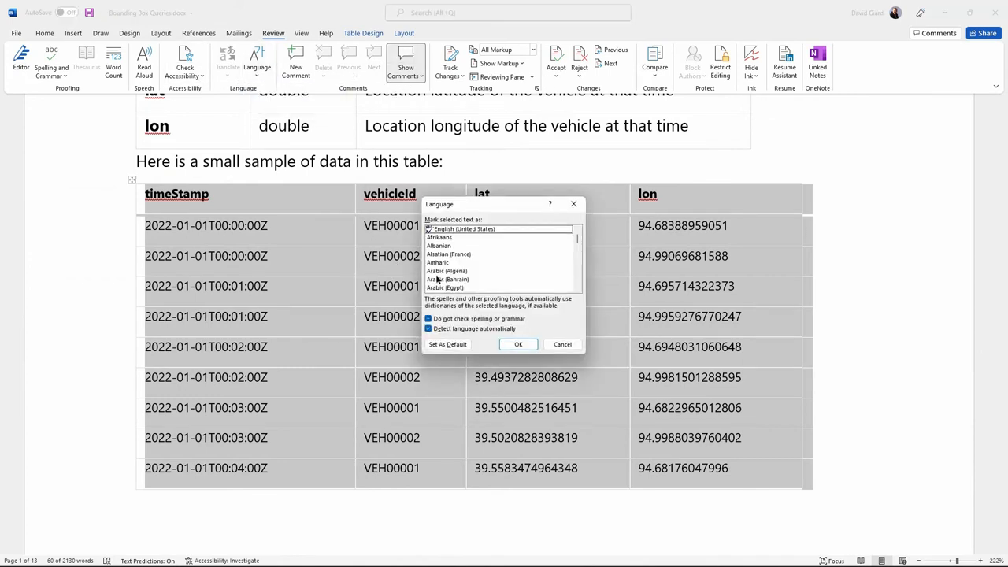
pyautogui.click(429, 318)
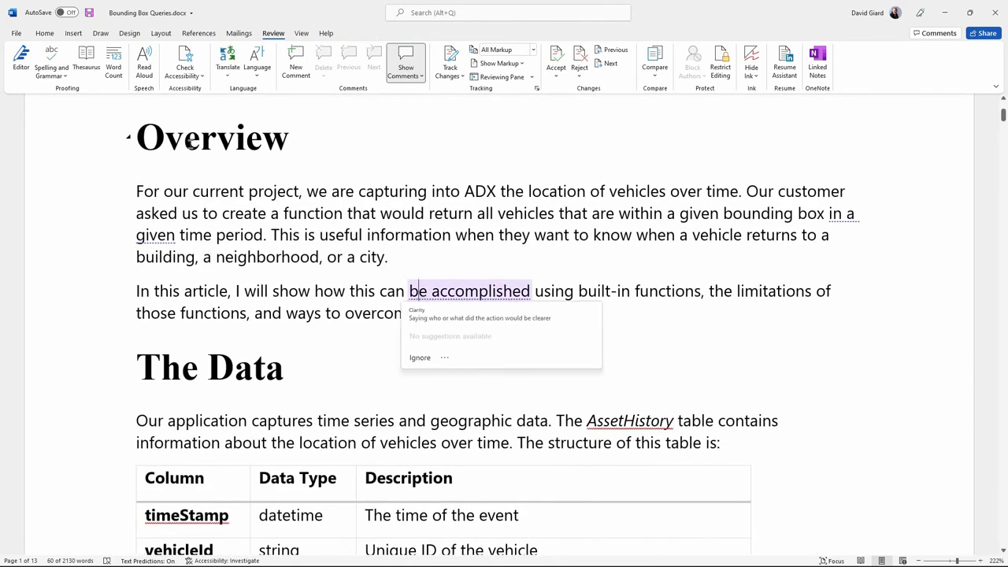
# Start the Editor and ignore the timeStamp and lat flags once
pyautogui.click(51, 63)
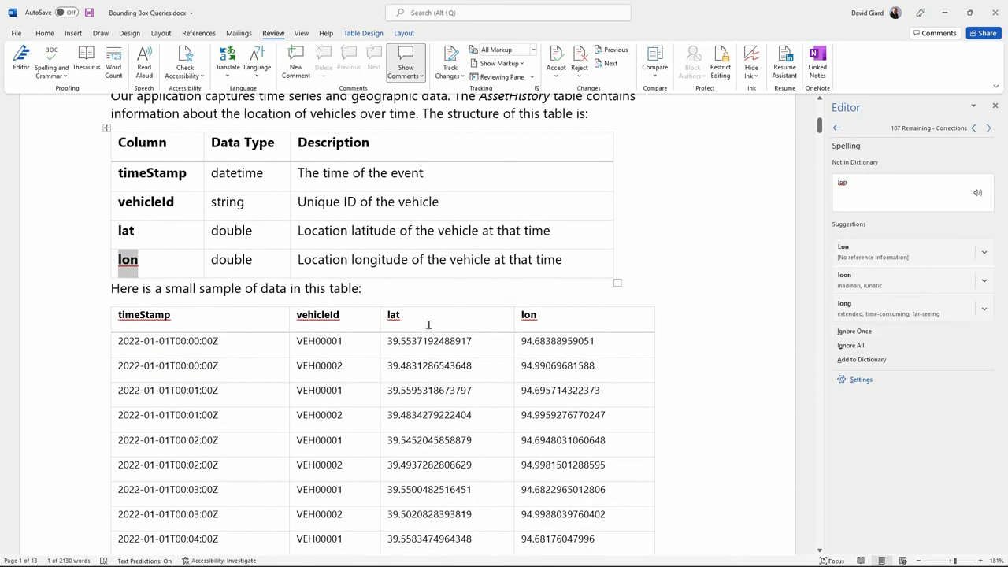
pyautogui.moveTo(914, 308)
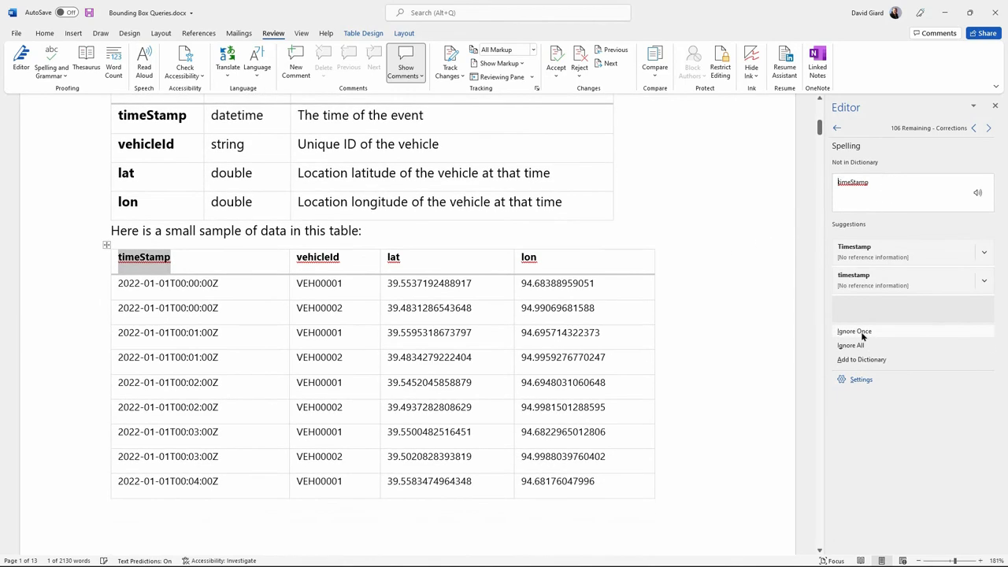
pyautogui.click(855, 331)
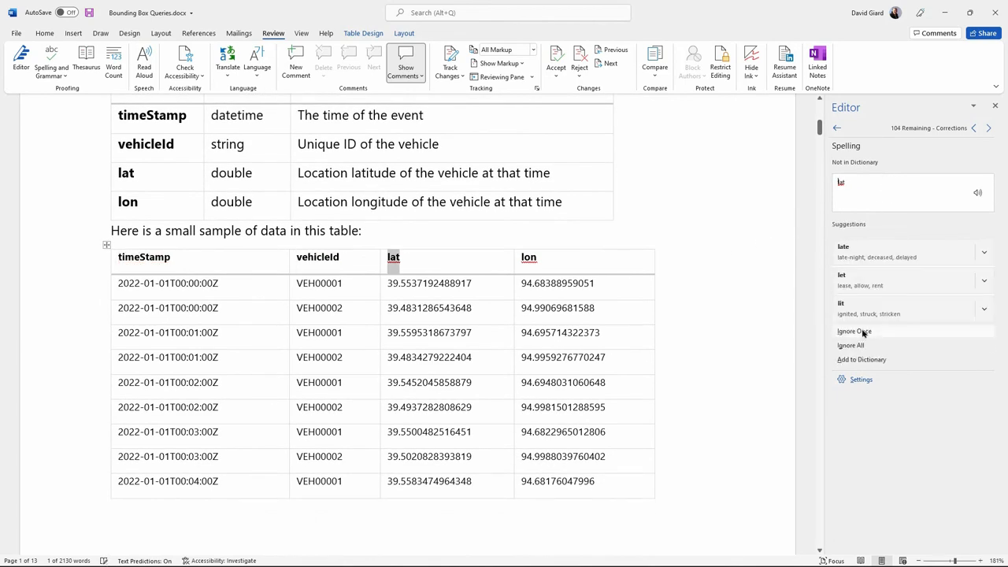
pyautogui.click(854, 331)
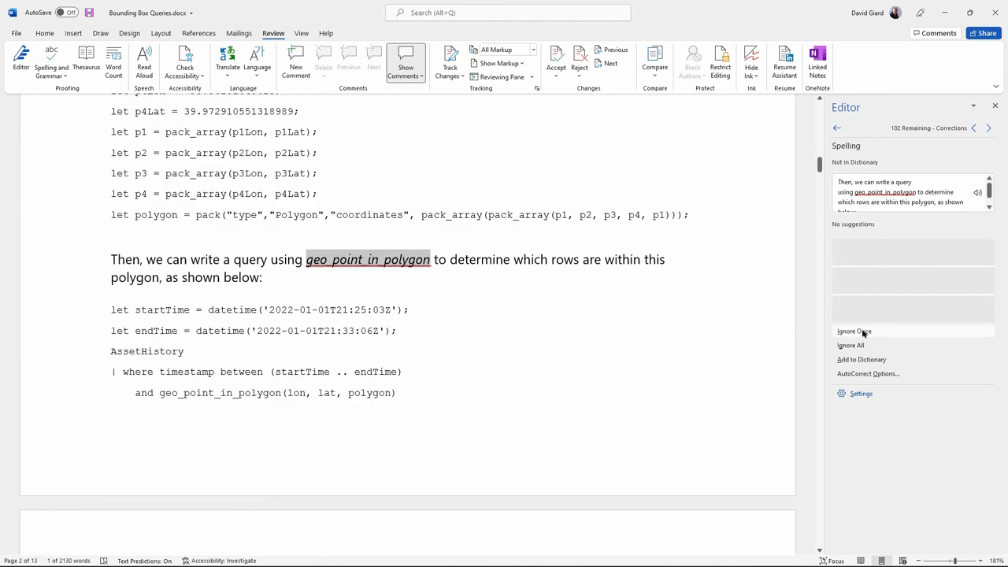